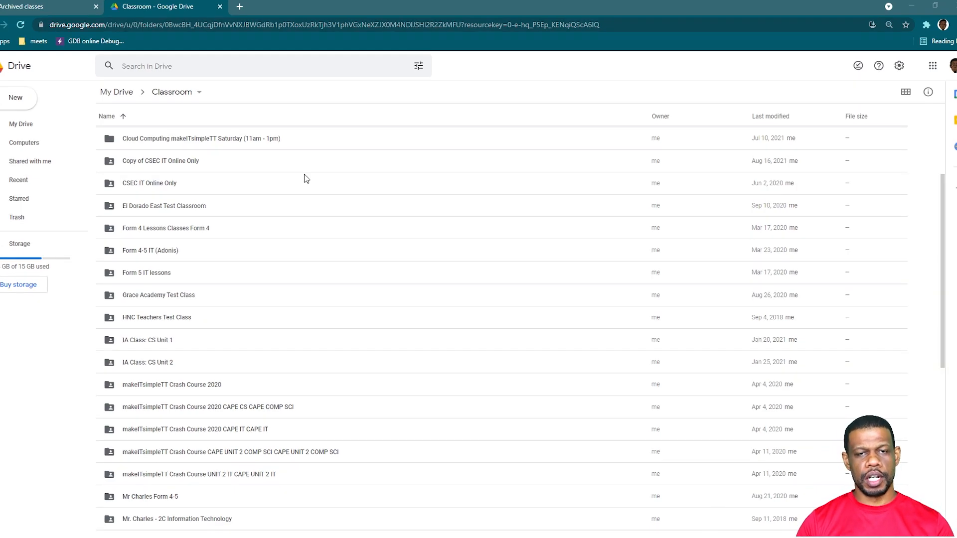
mouse_move(173, 92)
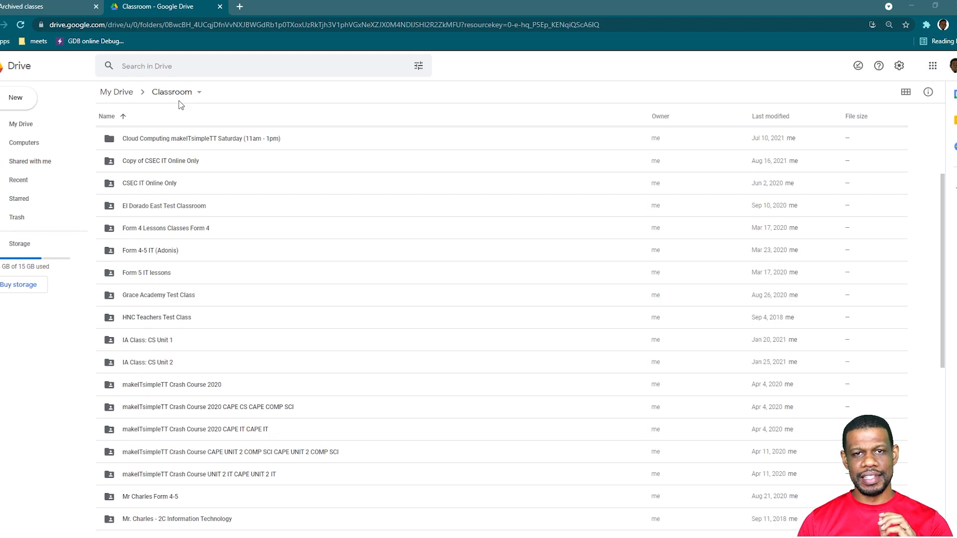
mouse_move(156, 178)
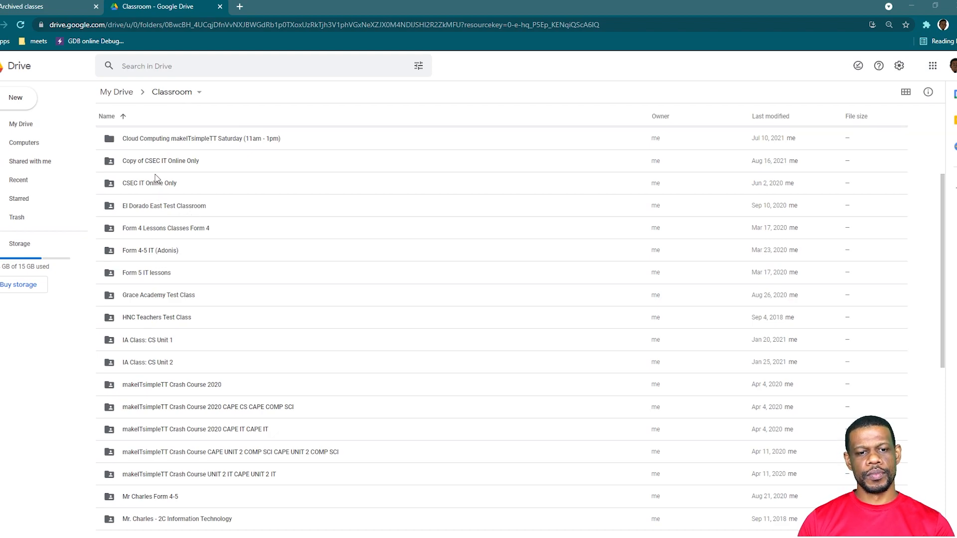
Step: Scroll through the Classroom folder list to find the Mr Charles Form 4-5 folder
scroll(down, 3)
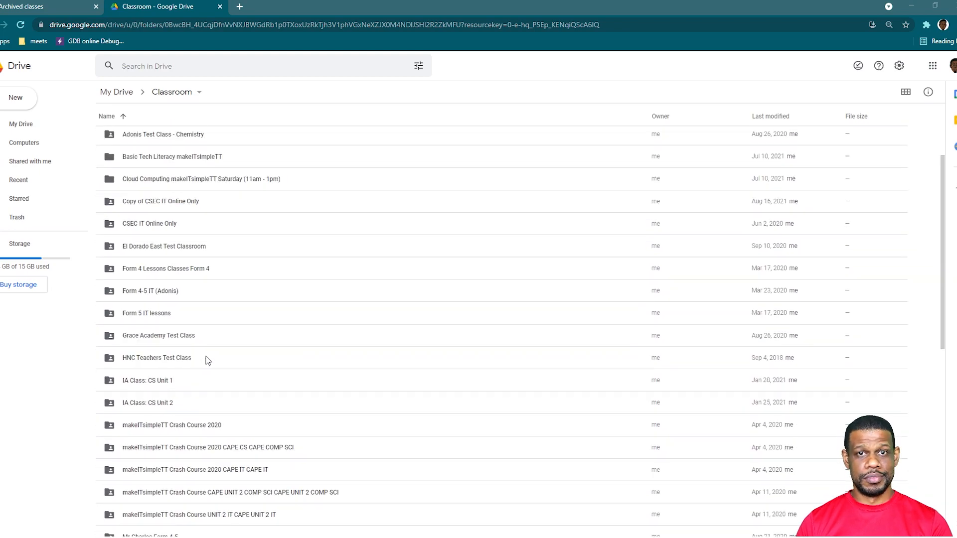
scroll(down, 3)
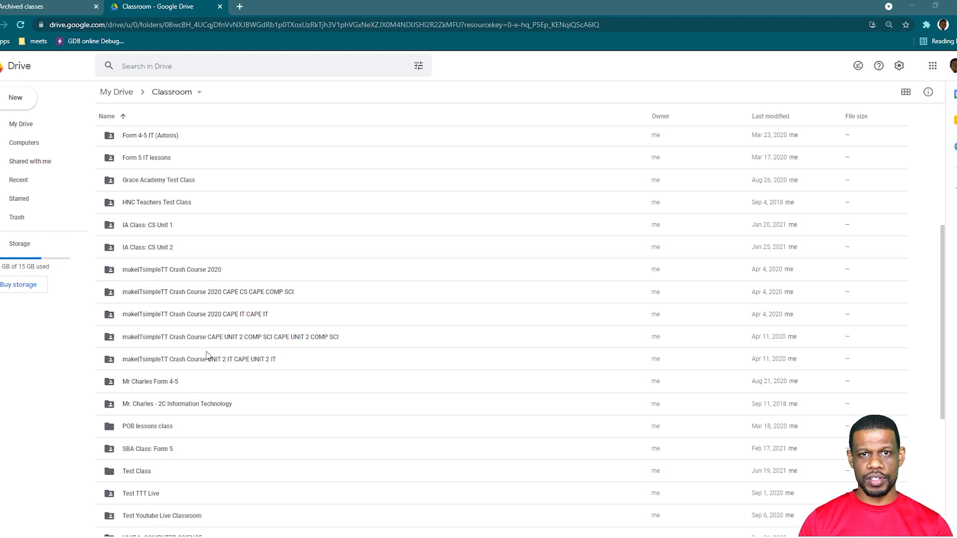
mouse_move(208, 353)
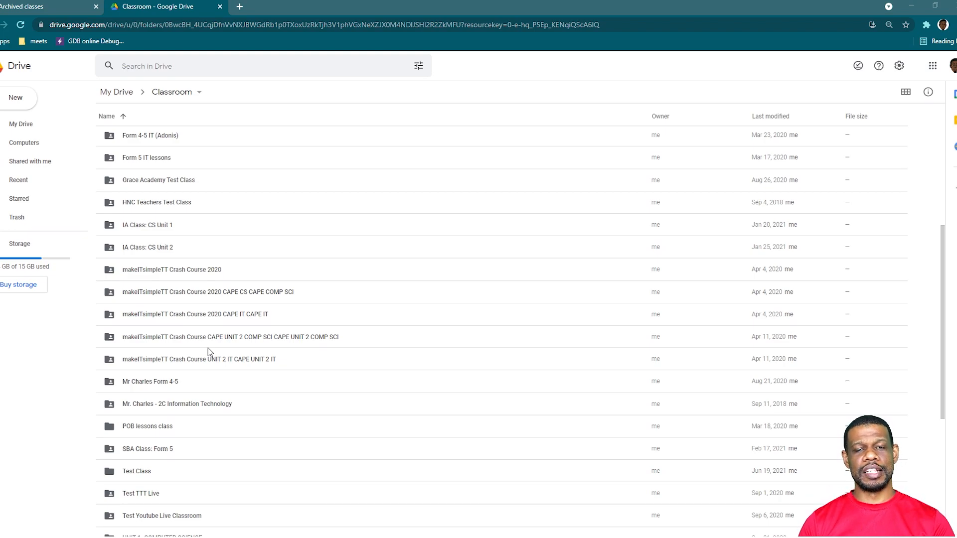
mouse_move(36, 266)
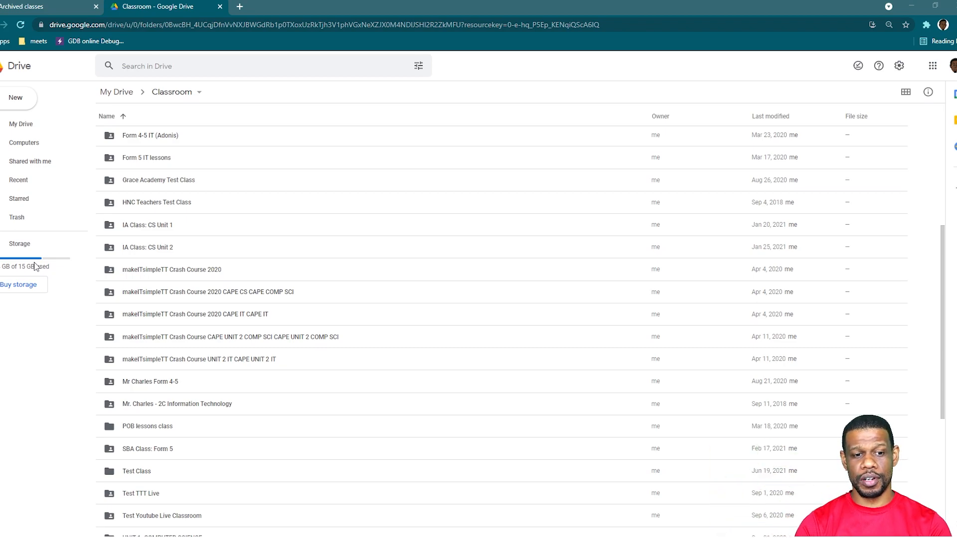
mouse_move(445, 401)
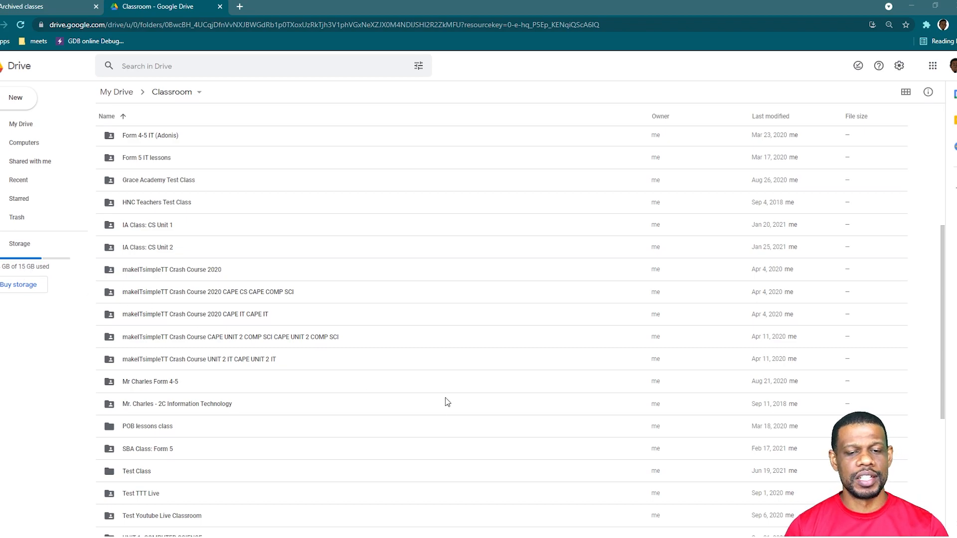
scroll(down, 3)
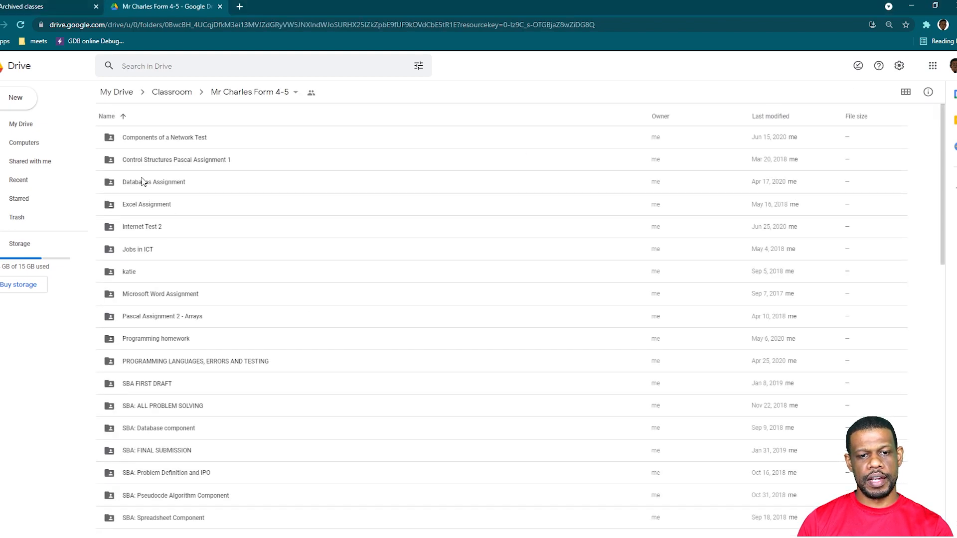
mouse_move(266, 280)
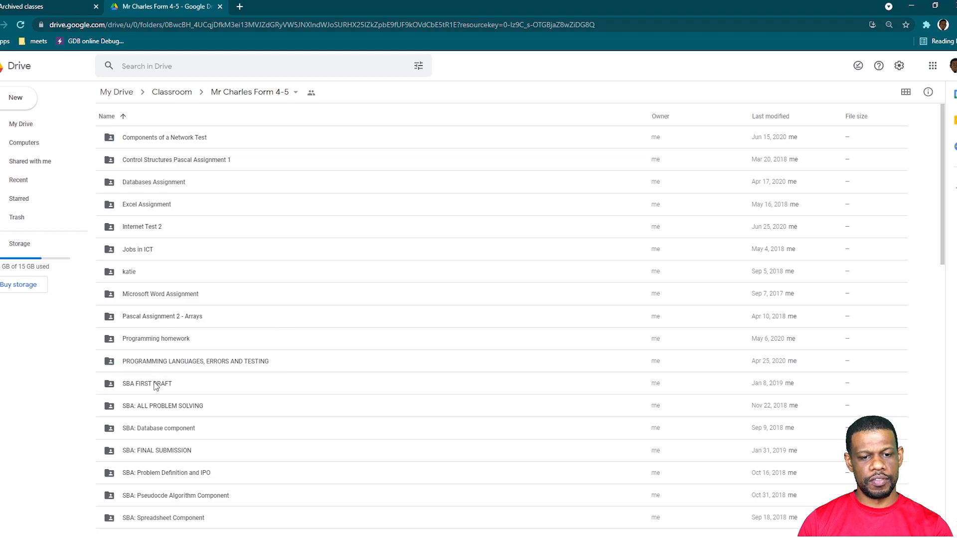
Step: Open the SBA FIRST DRAFT folder and scroll to review the submitted files' sizes
double_click(147, 383)
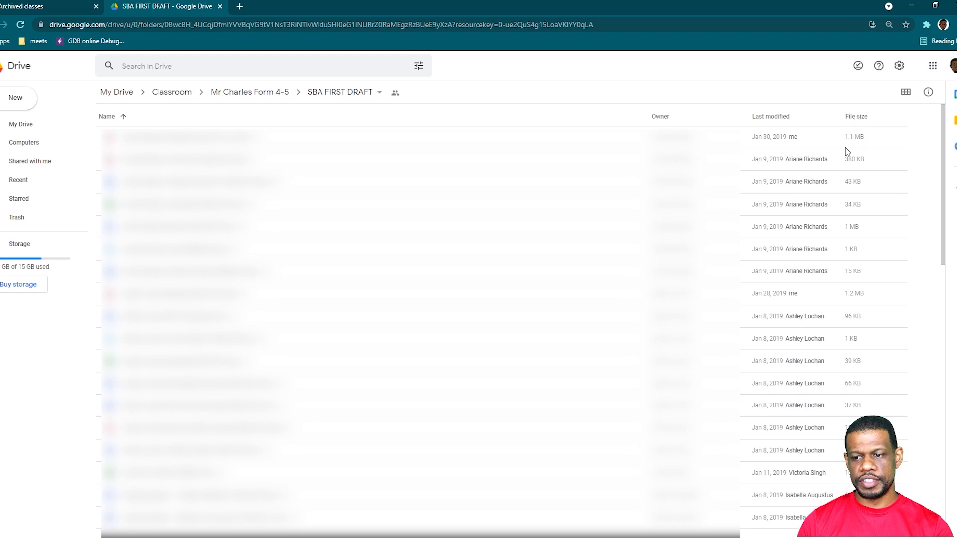
mouse_move(851, 149)
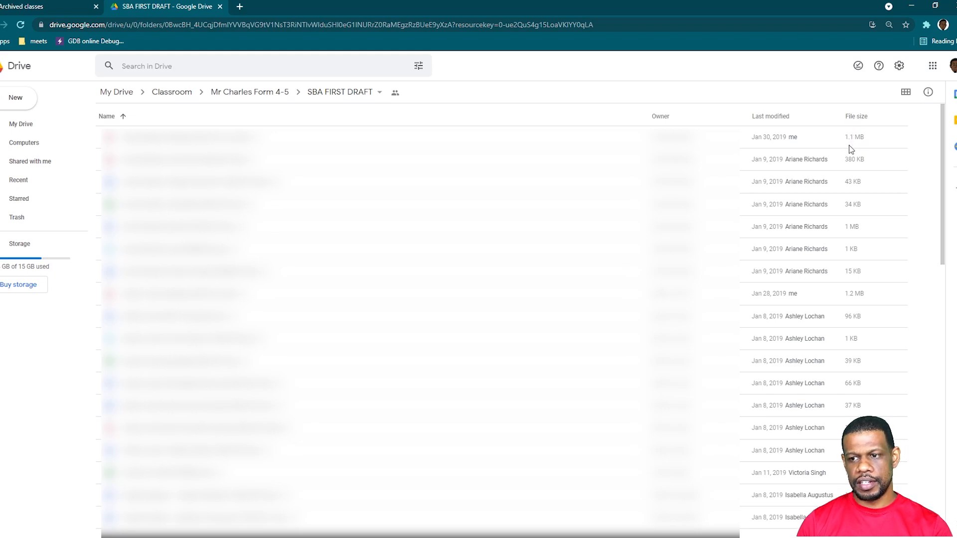
mouse_move(851, 256)
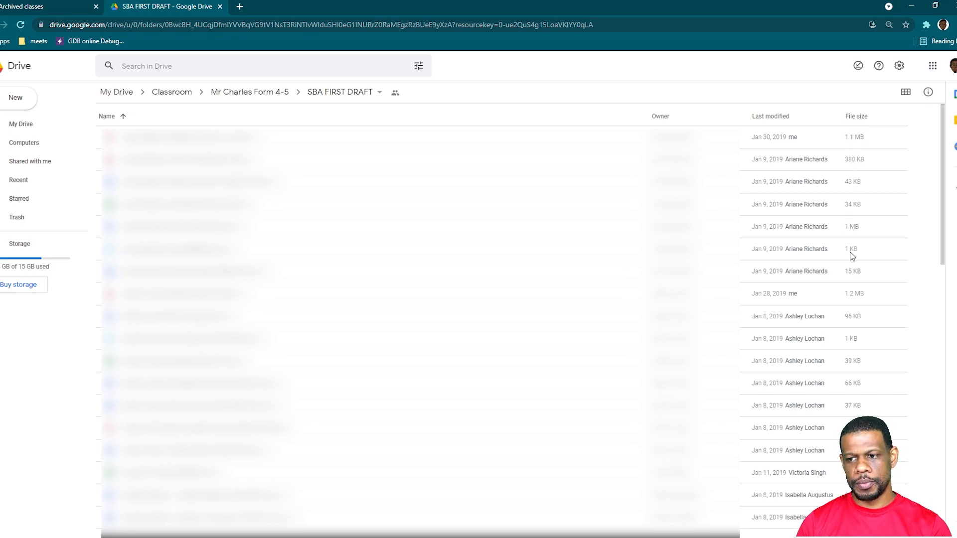
scroll(down, 3)
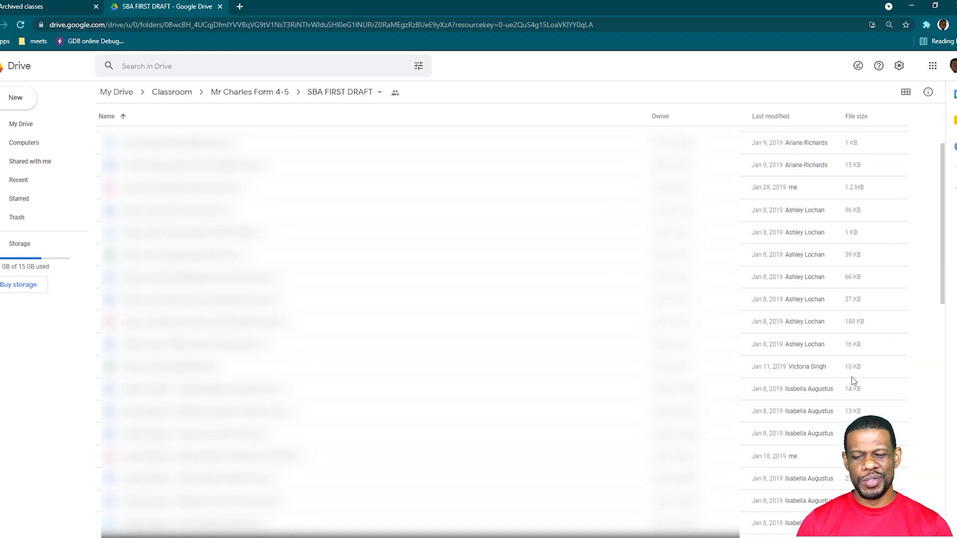
scroll(down, 3)
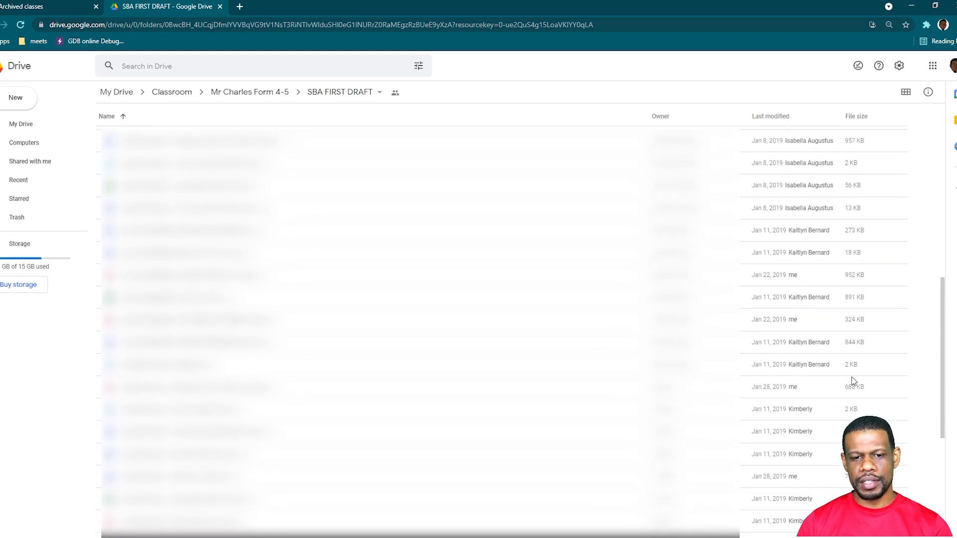
scroll(down, 3)
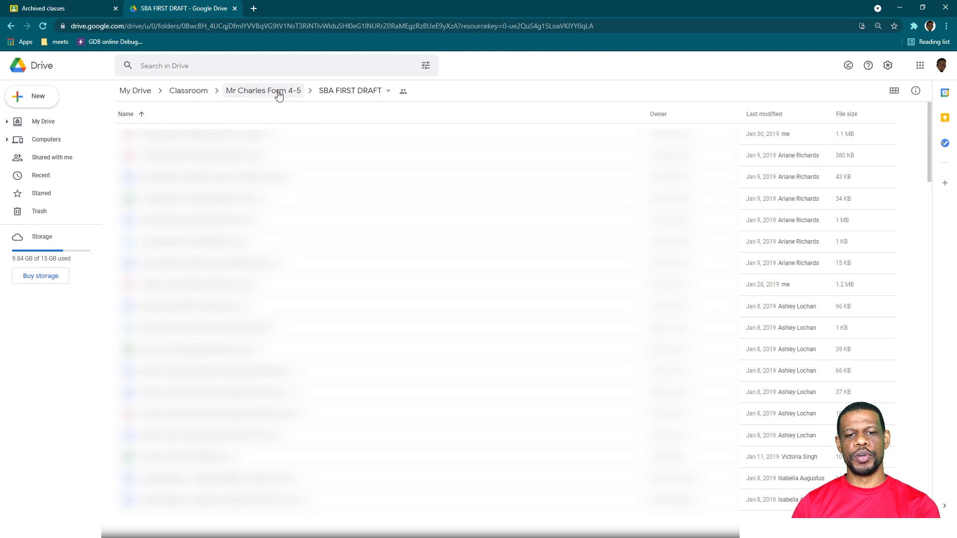
Step: Return to the Form 4-5 folder and download the SBA: ALL PROBLEM SOLVING folder
click(263, 90)
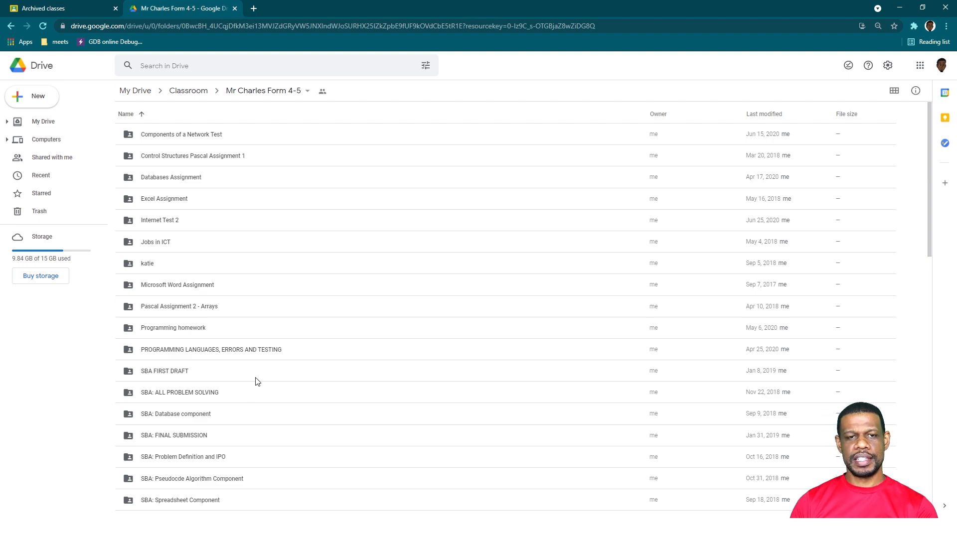
mouse_move(182, 294)
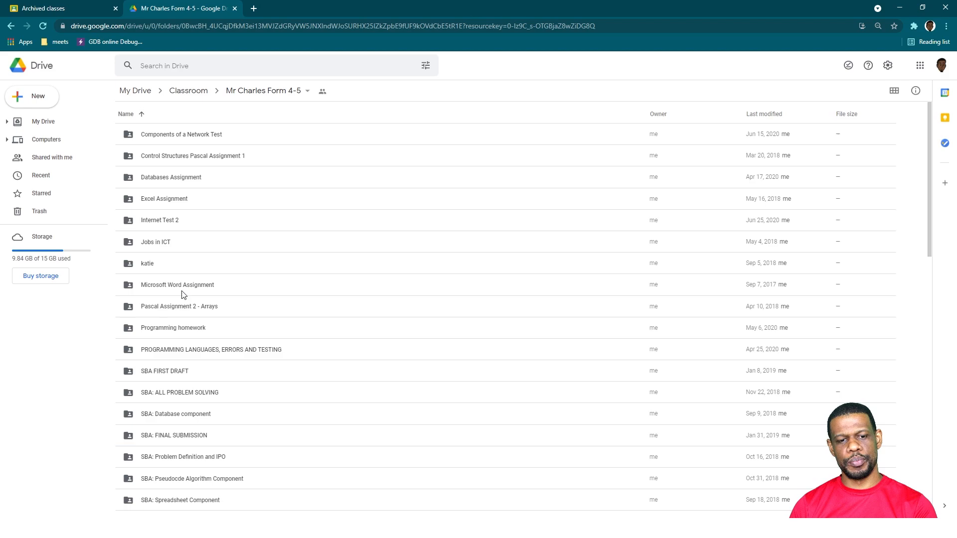
click(147, 263)
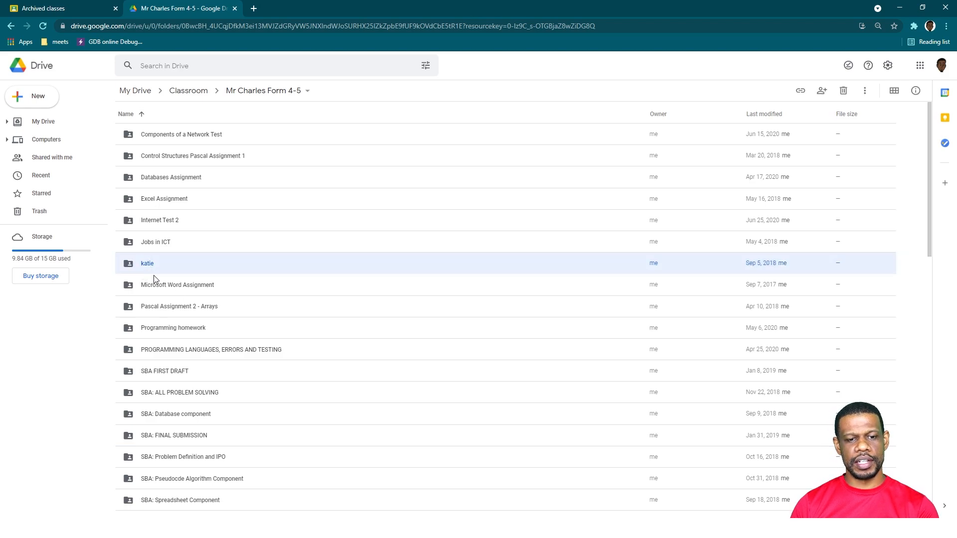
right_click(180, 391)
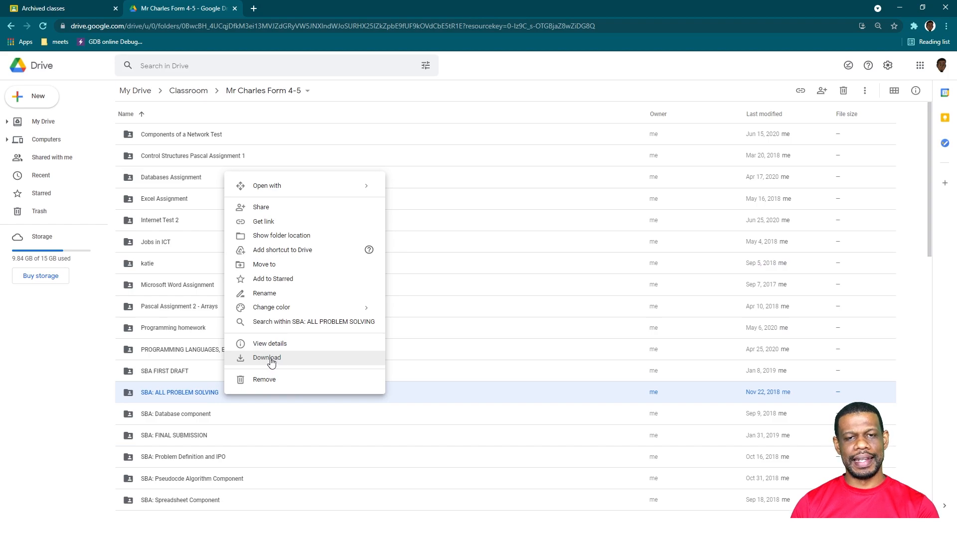
click(267, 357)
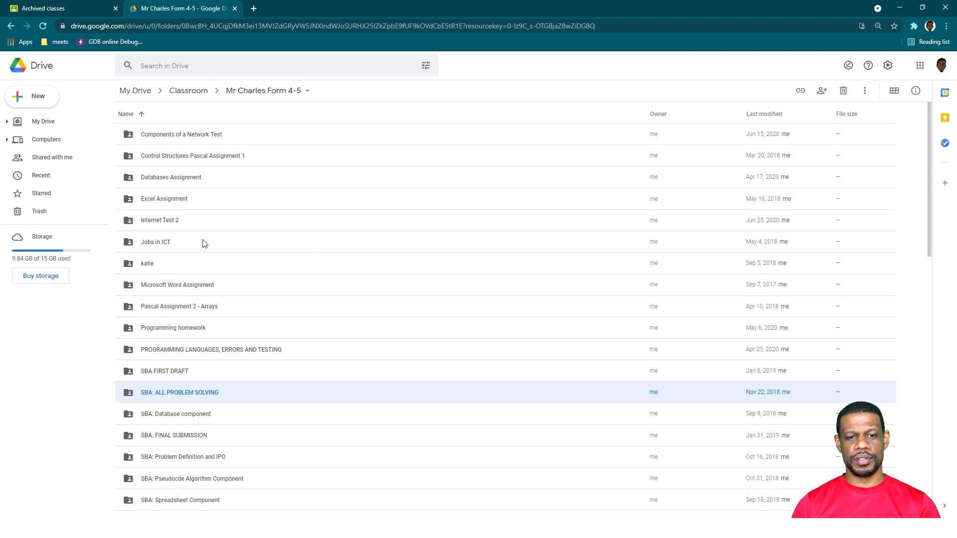
mouse_move(266, 346)
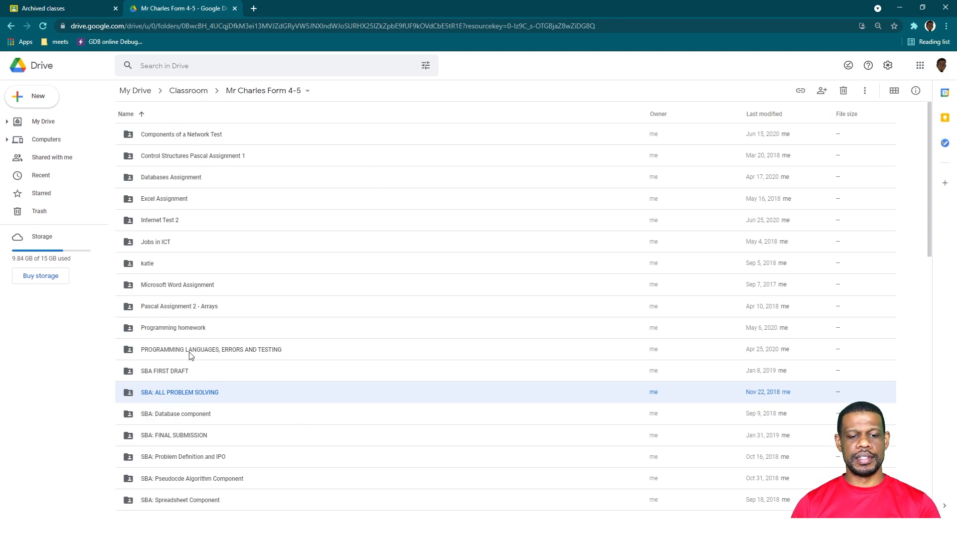
mouse_move(214, 47)
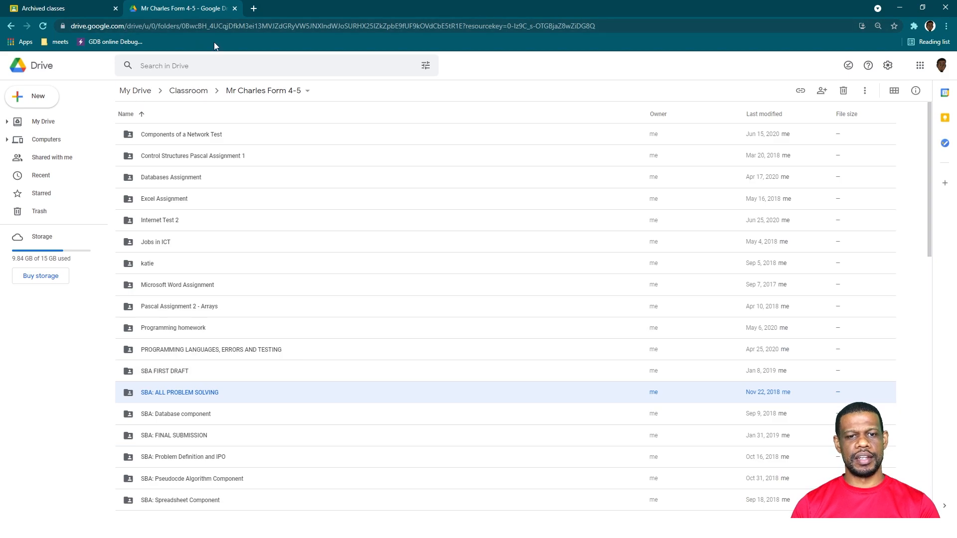
mouse_move(267, 286)
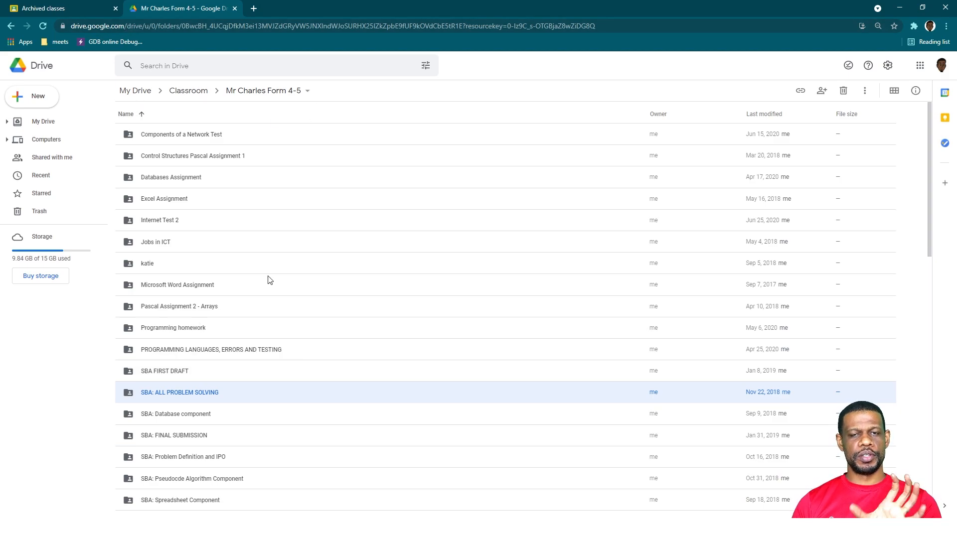
mouse_move(272, 272)
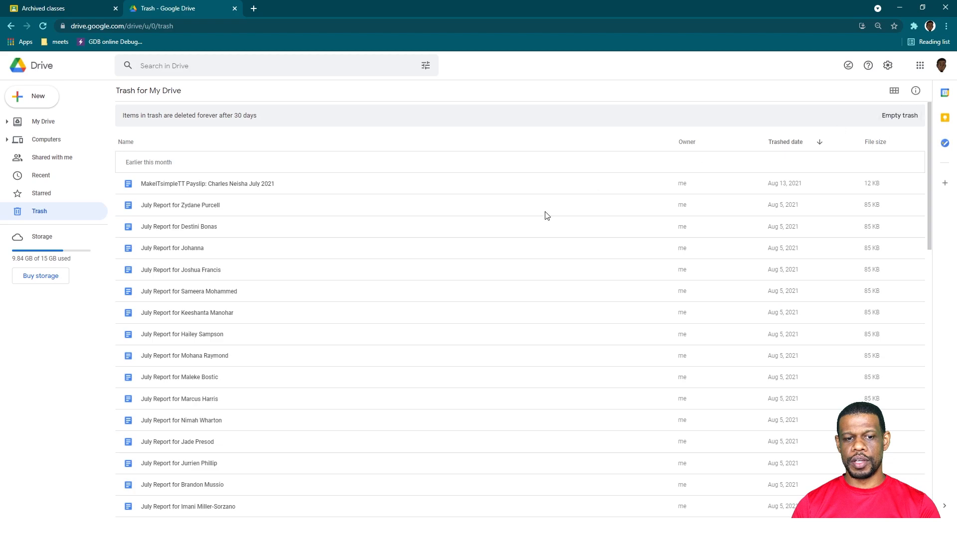
mouse_move(539, 226)
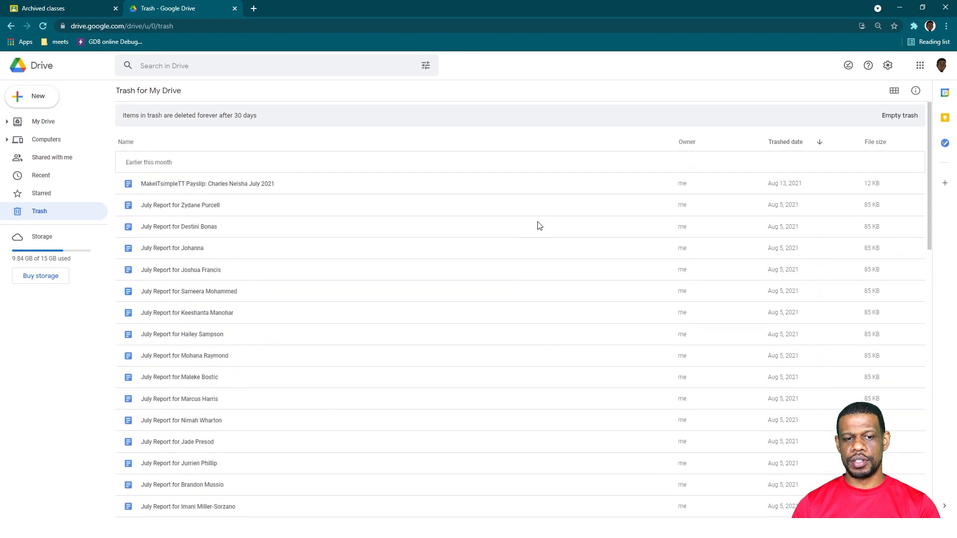
mouse_move(899, 115)
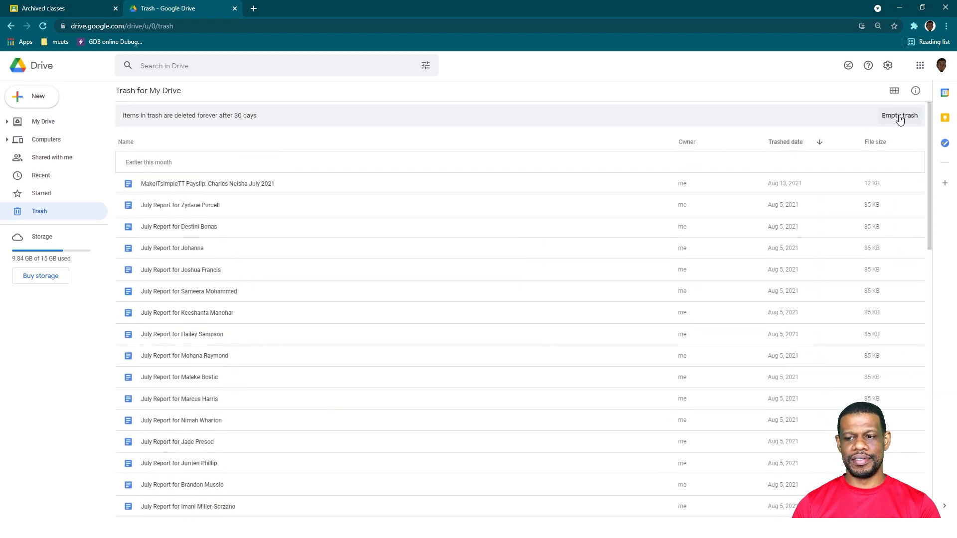
Step: Empty the trash and confirm Delete forever for all trashed items
click(897, 115)
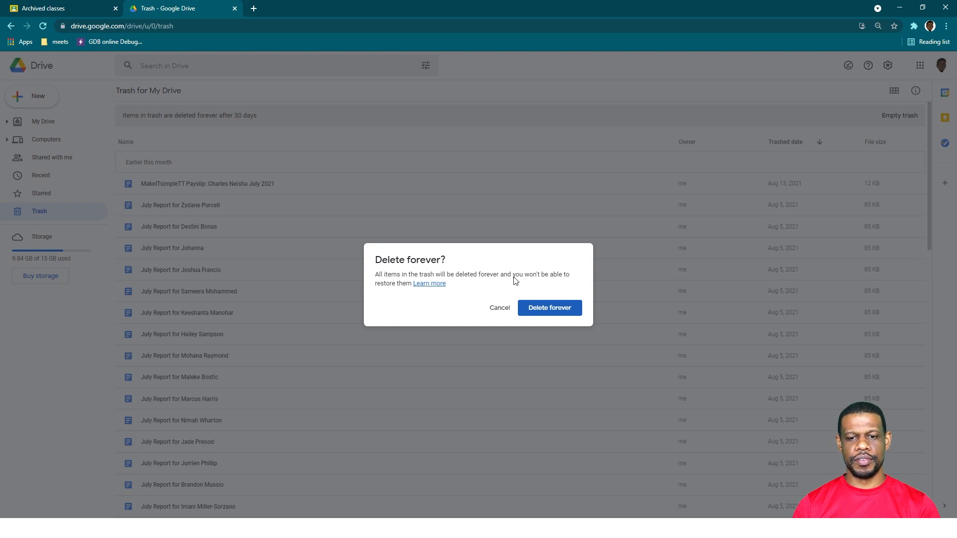
mouse_move(449, 136)
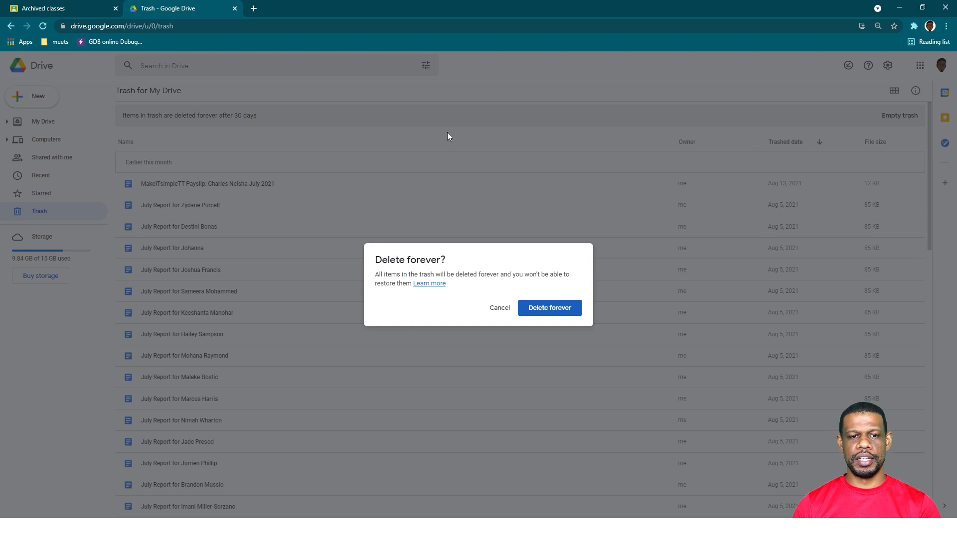
click(499, 308)
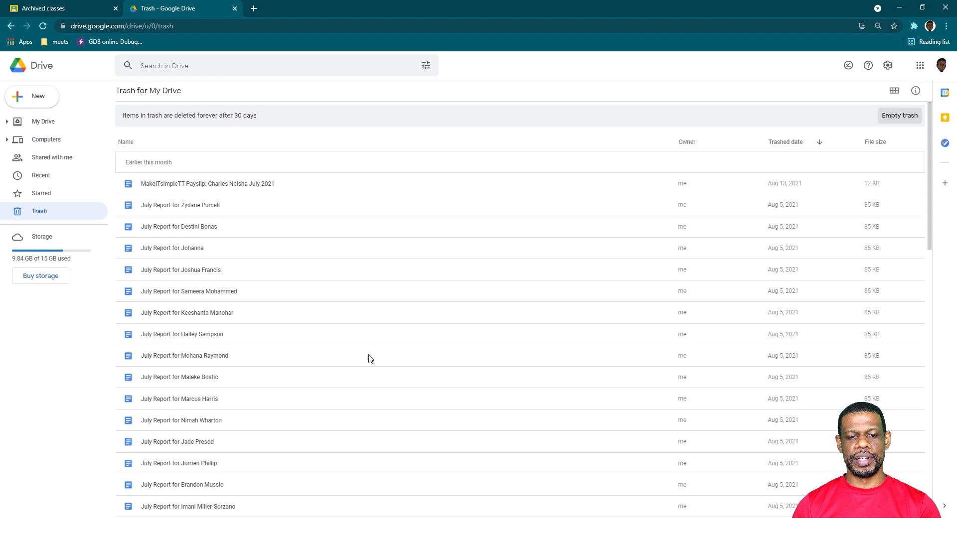
click(898, 115)
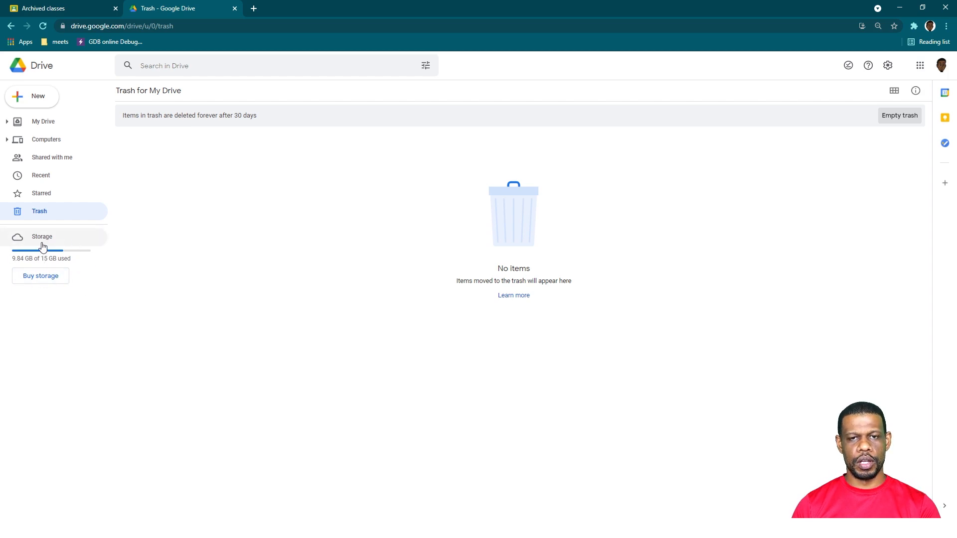
mouse_move(123, 263)
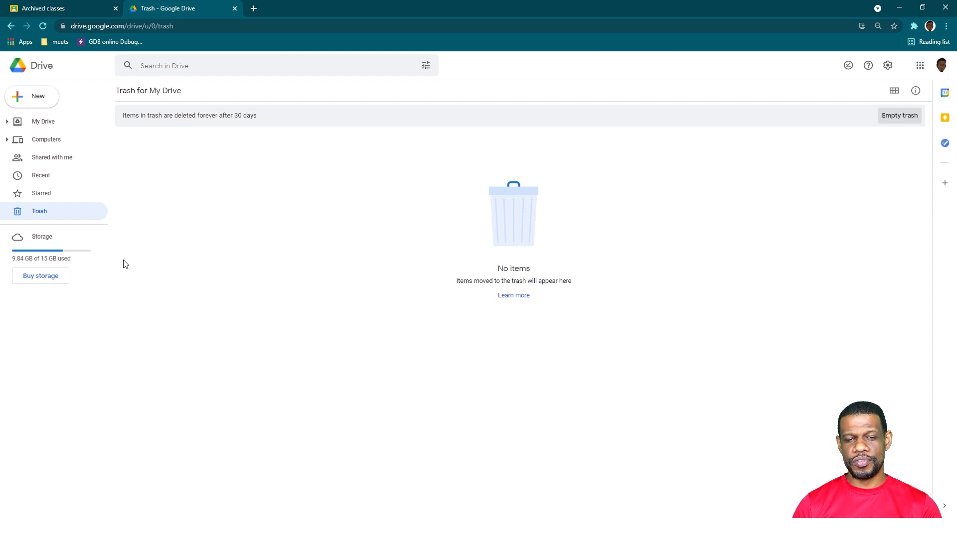
mouse_move(310, 375)
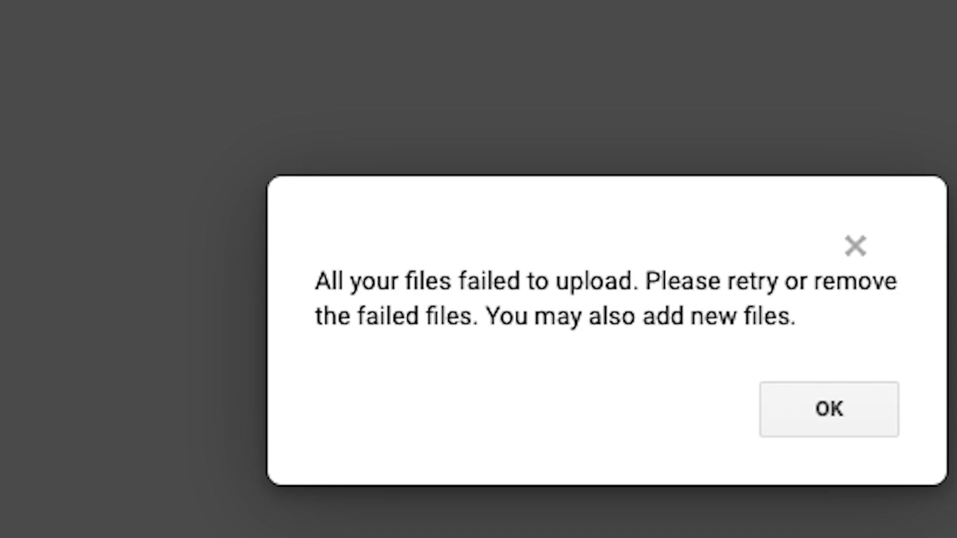
click(829, 408)
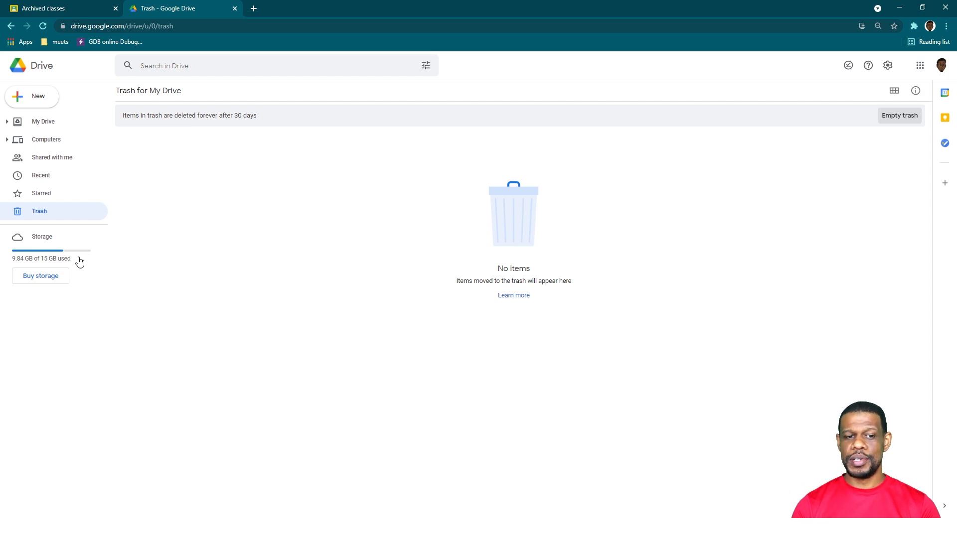
mouse_move(42, 238)
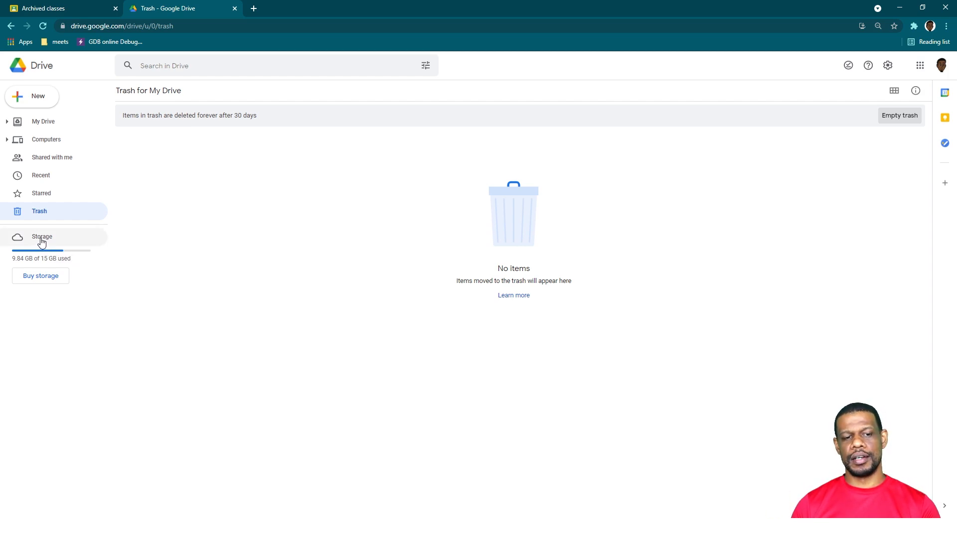
Step: Open Storage to list files by space used, largest first
click(42, 237)
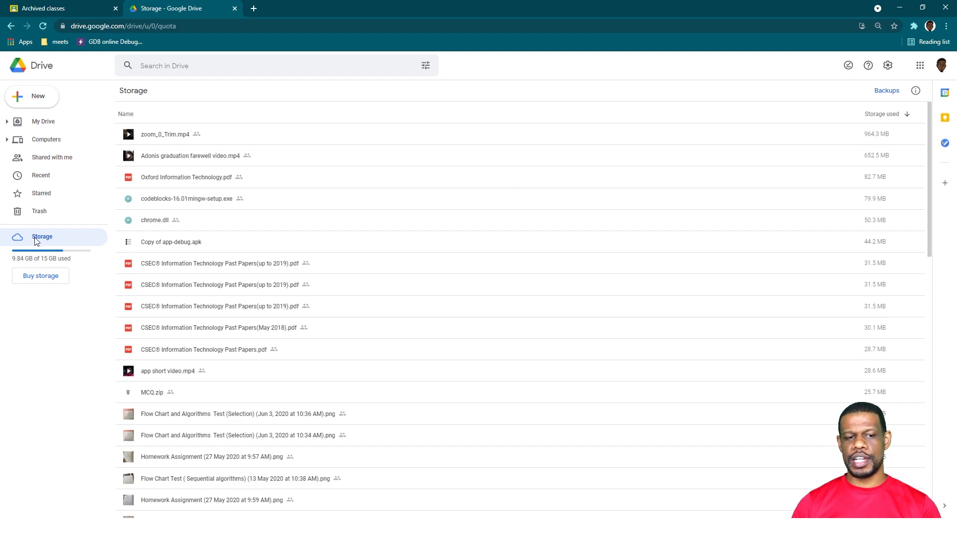
mouse_move(595, 124)
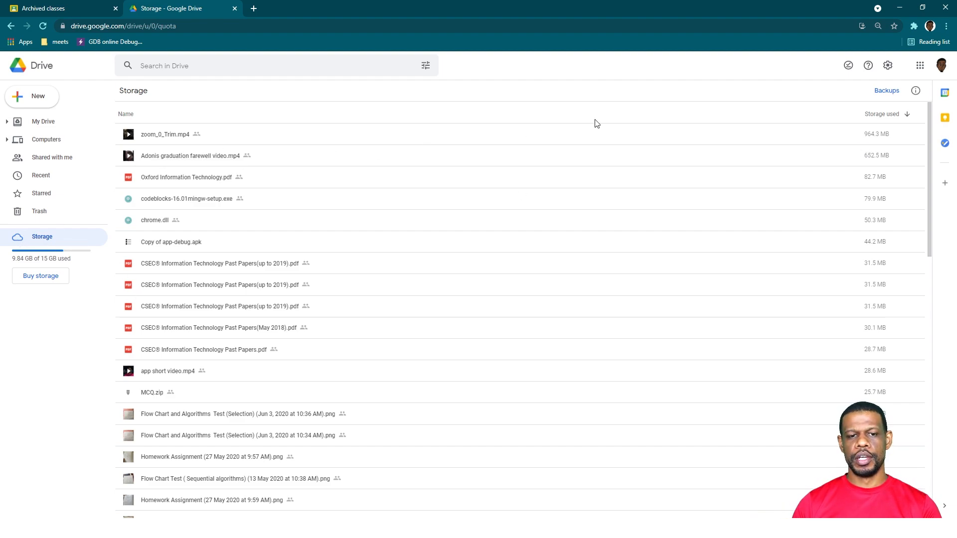
mouse_move(796, 212)
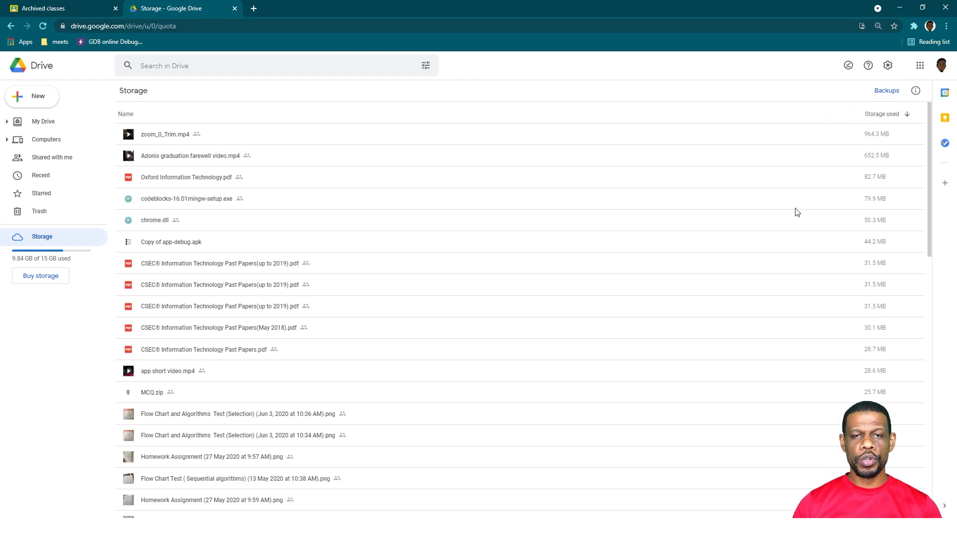
mouse_move(798, 231)
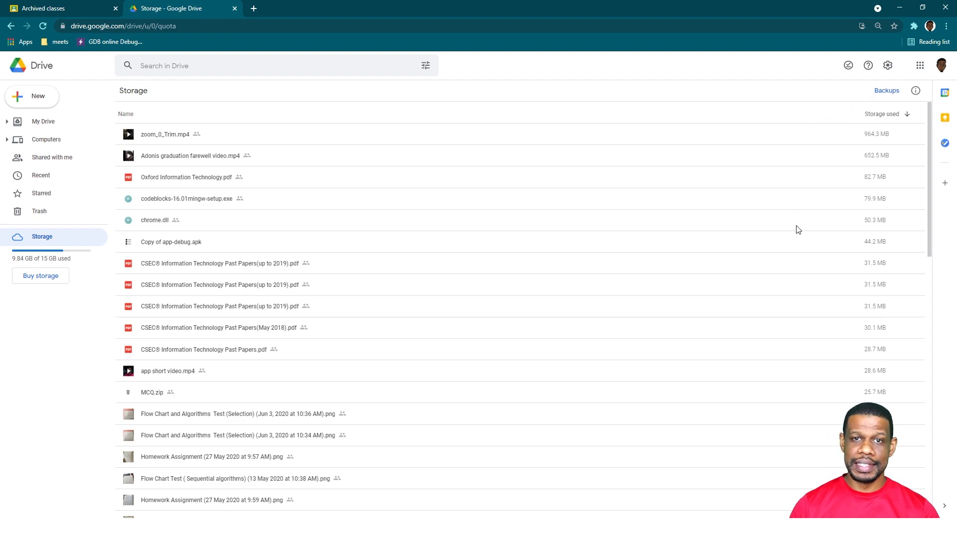